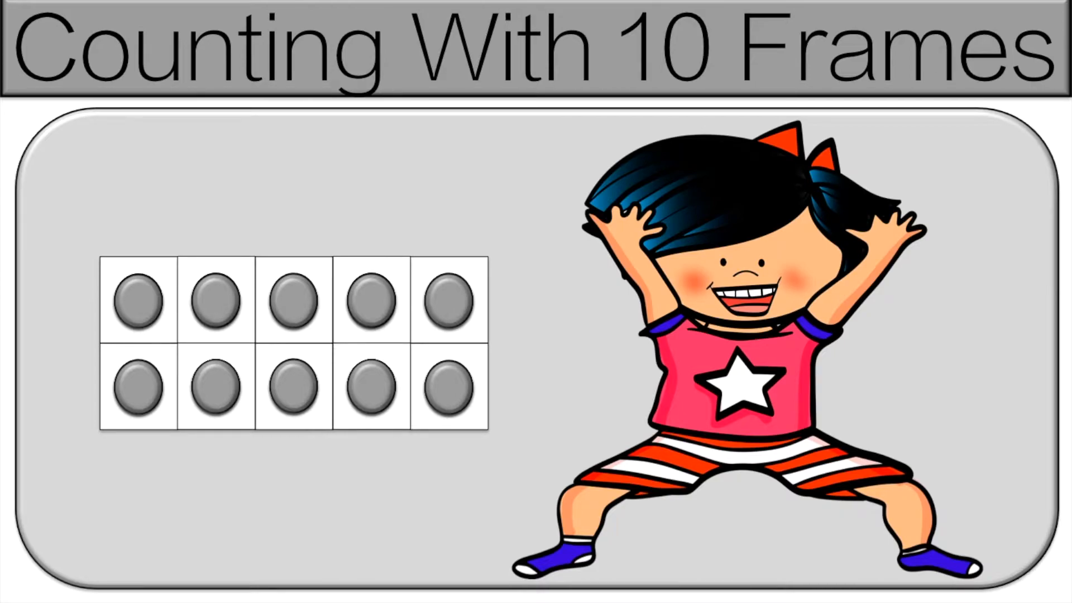
Advance the animation so the first ten-frame counter fills blue, counting one.
click(140, 301)
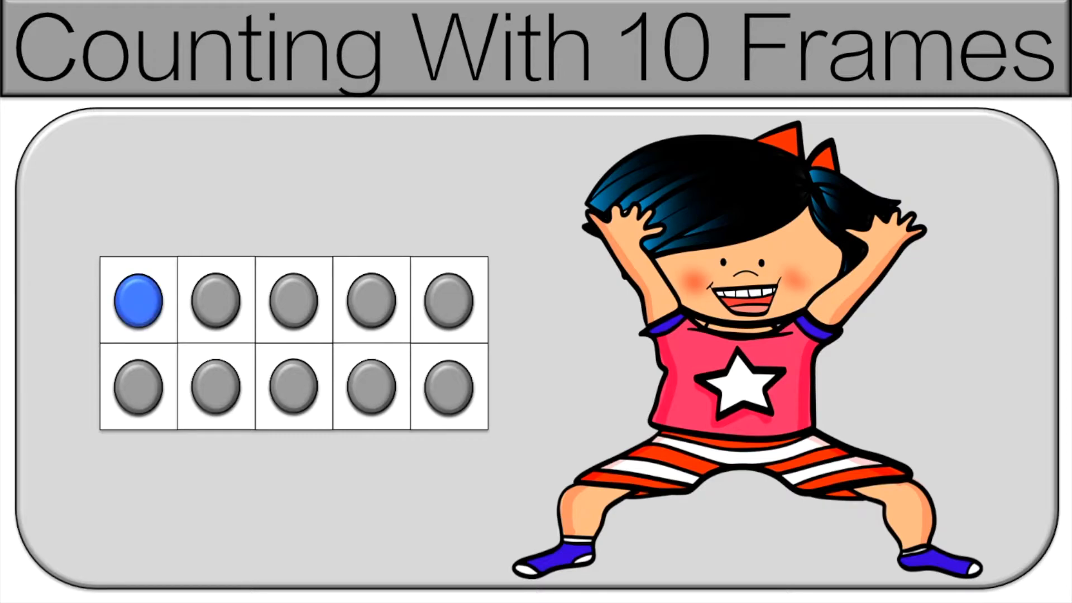